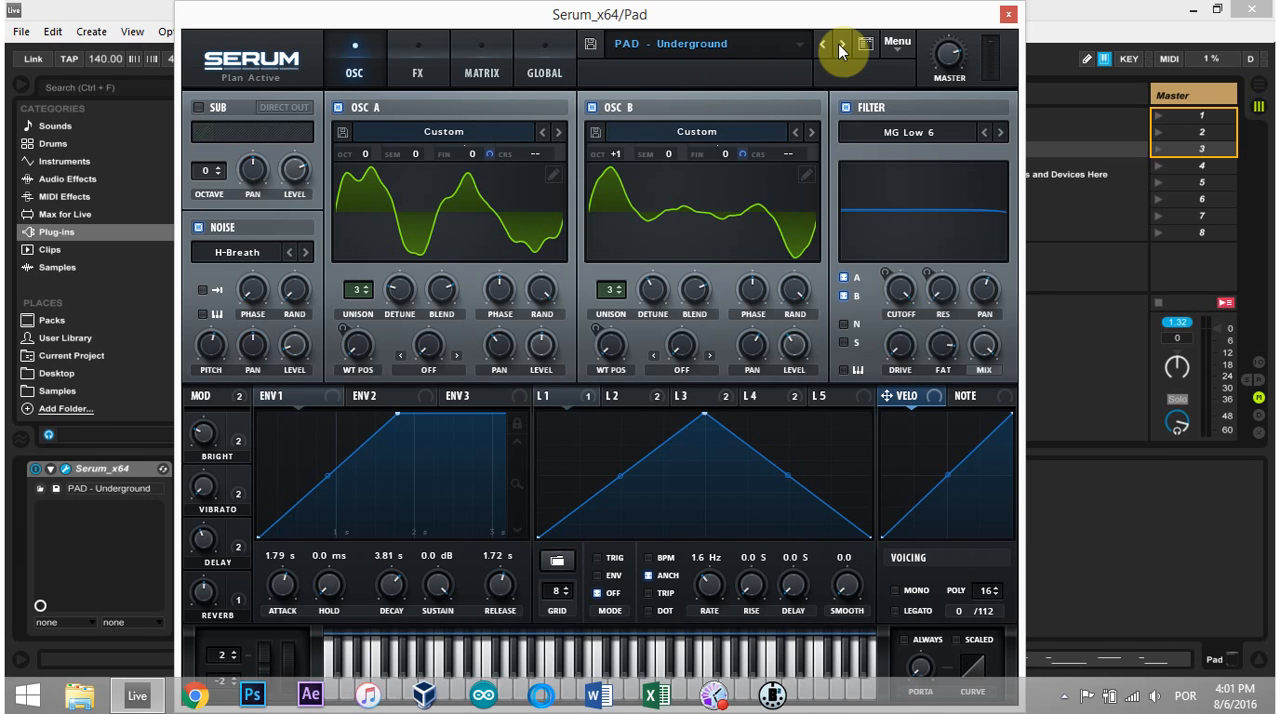
Advance through presets from PAD - Underground until PLUCK - Bandpass is loaded
click(840, 50)
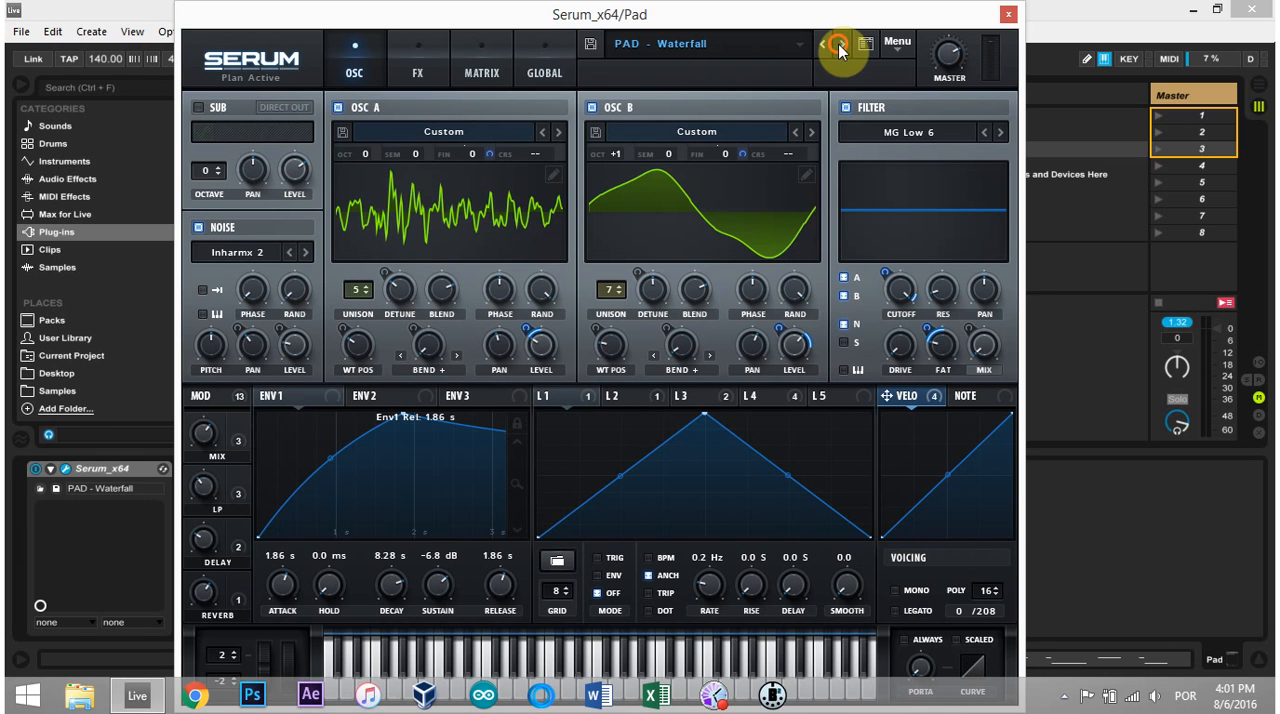
click(840, 48)
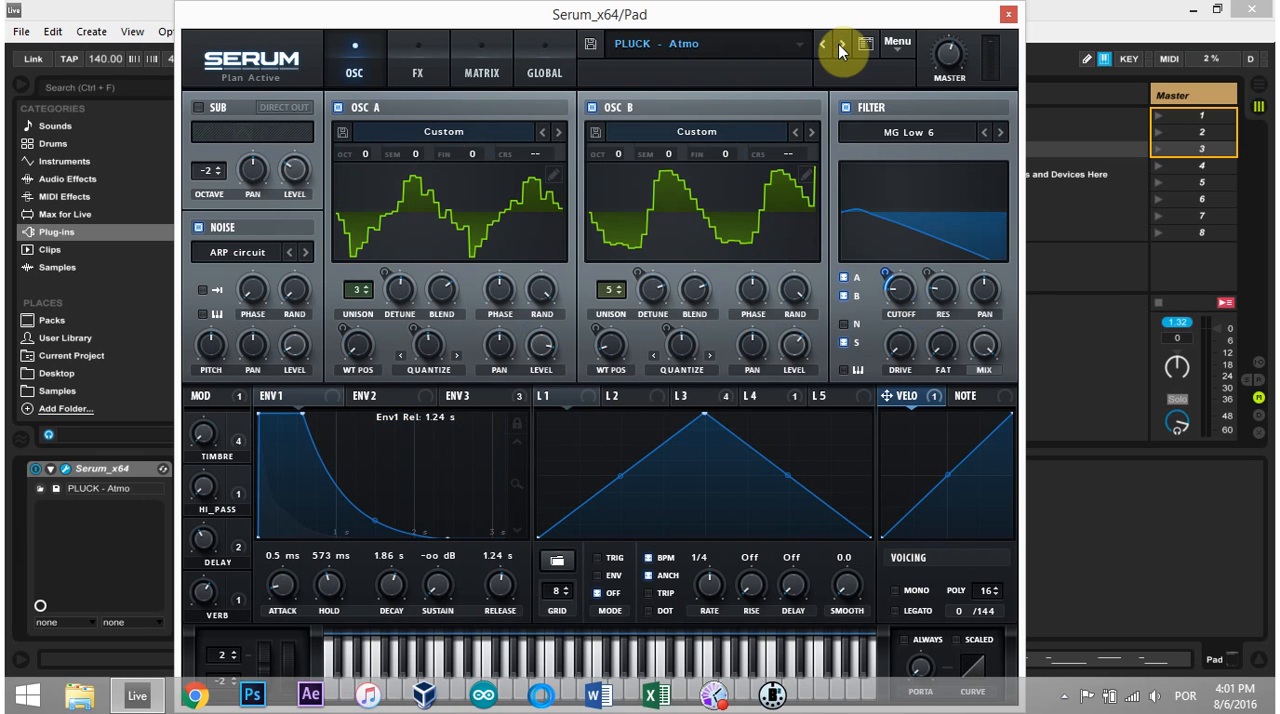
click(840, 44)
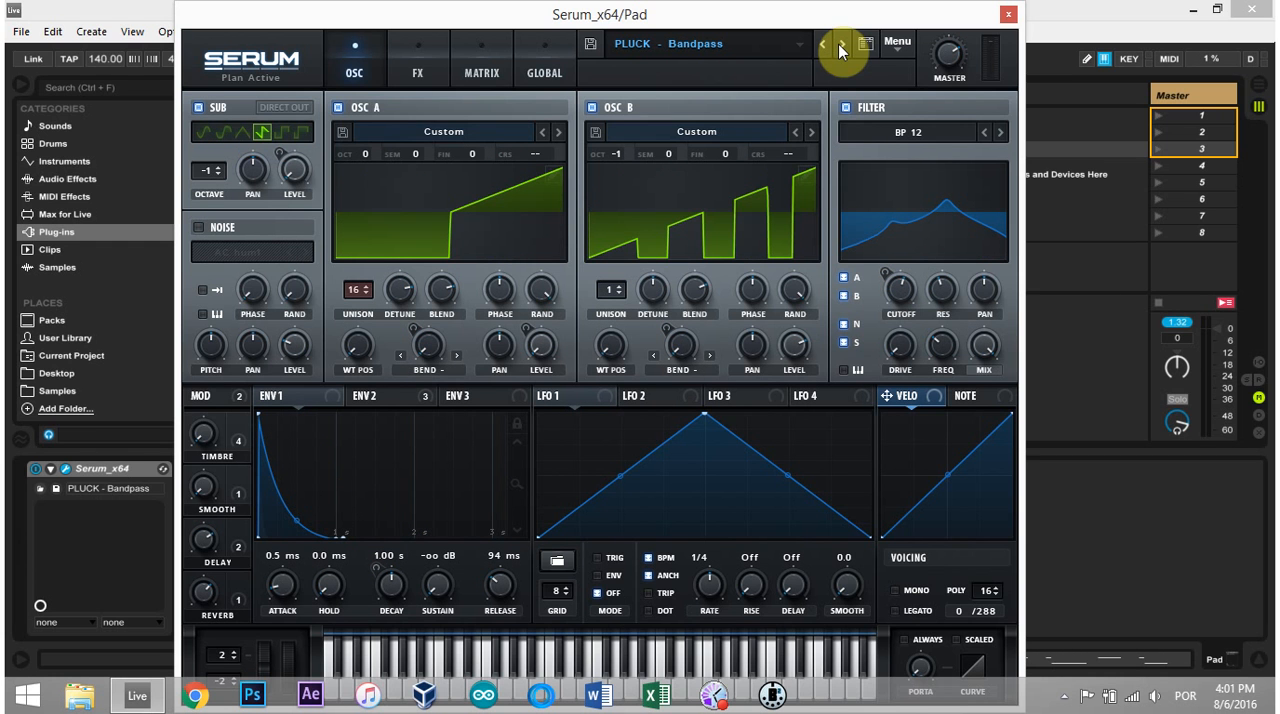
mouse_move(544, 370)
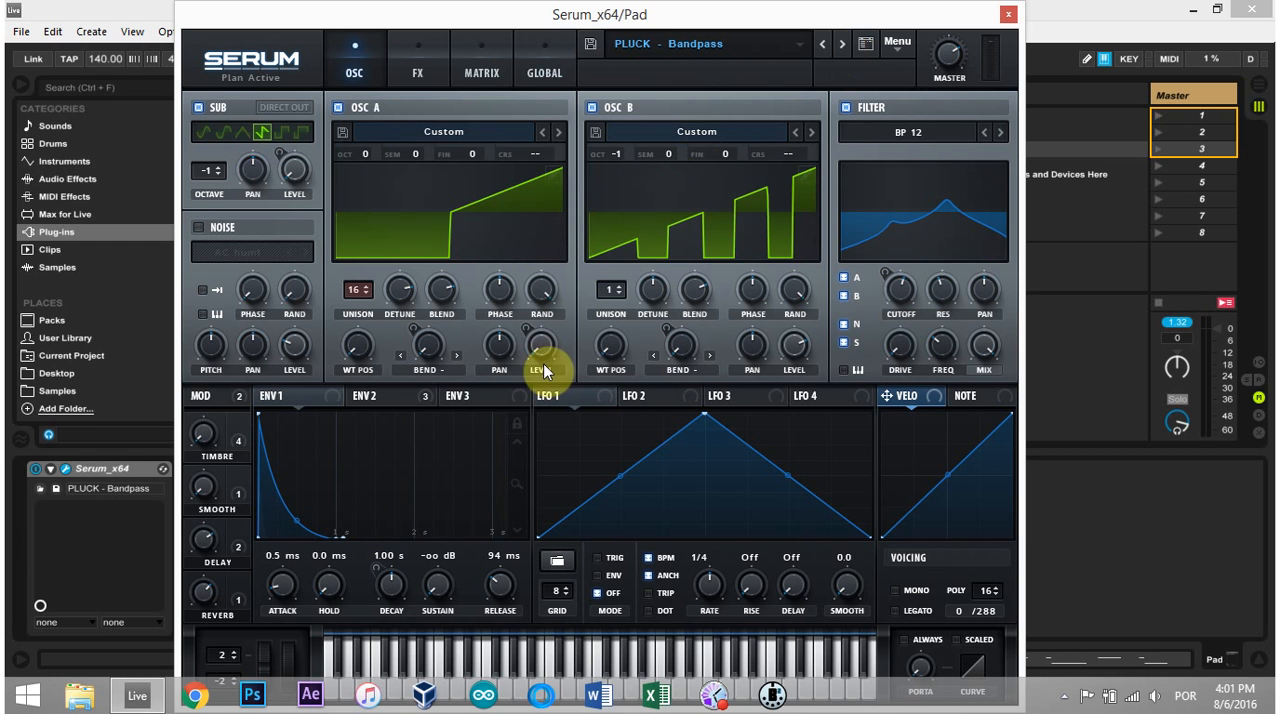
Bring up the Run dialog to reach %APPDATA%/xfer/
right_click(28, 694)
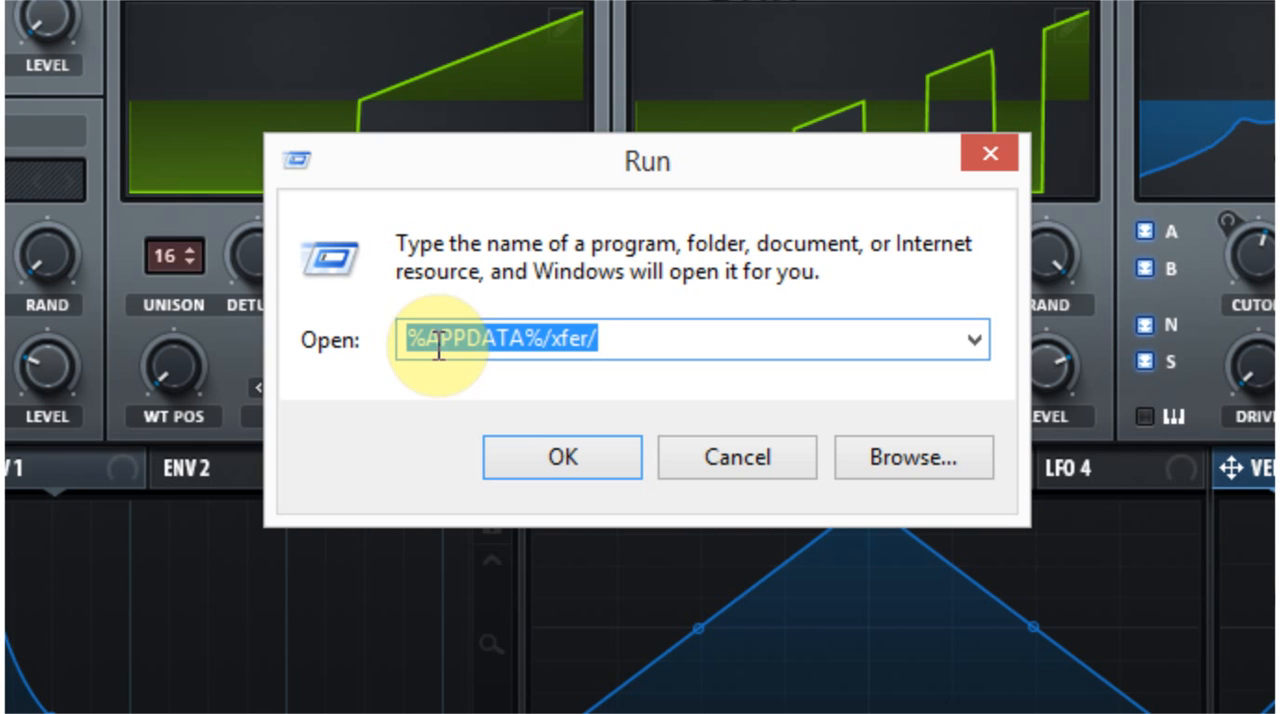
mouse_move(488, 376)
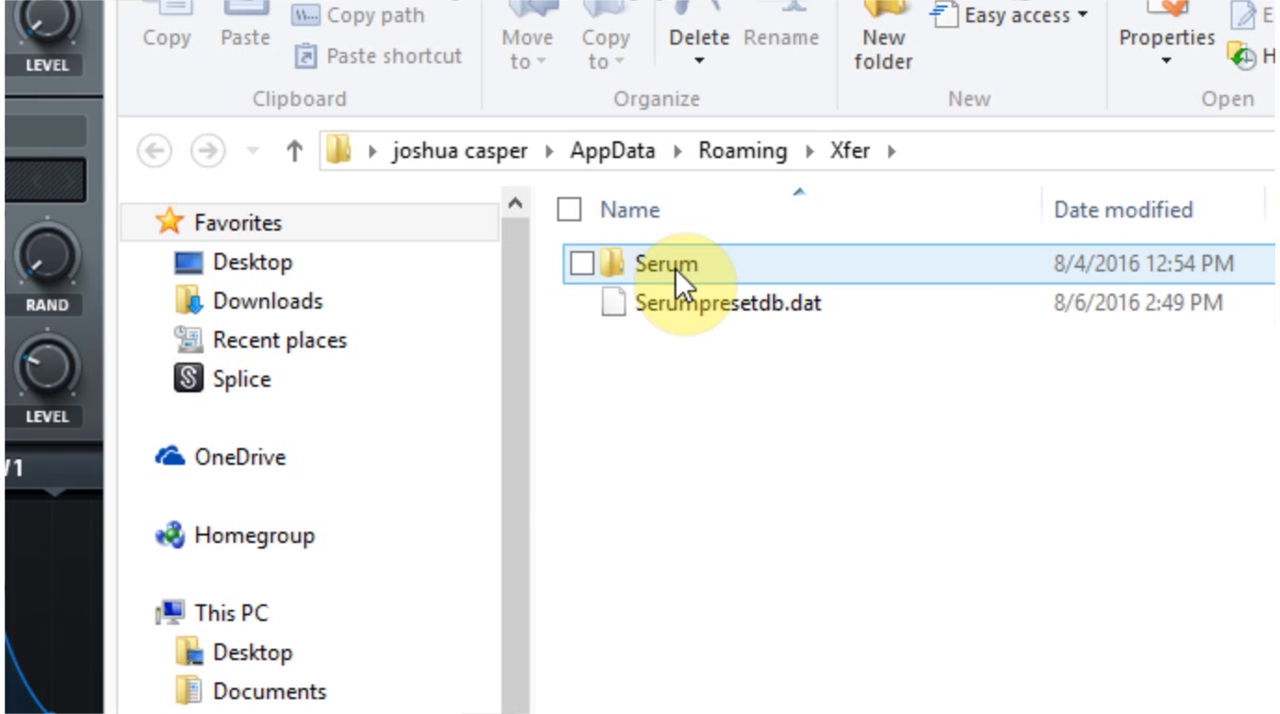
Select the Serumpresetdb.dat preset database file in the Xfer folder
click(728, 304)
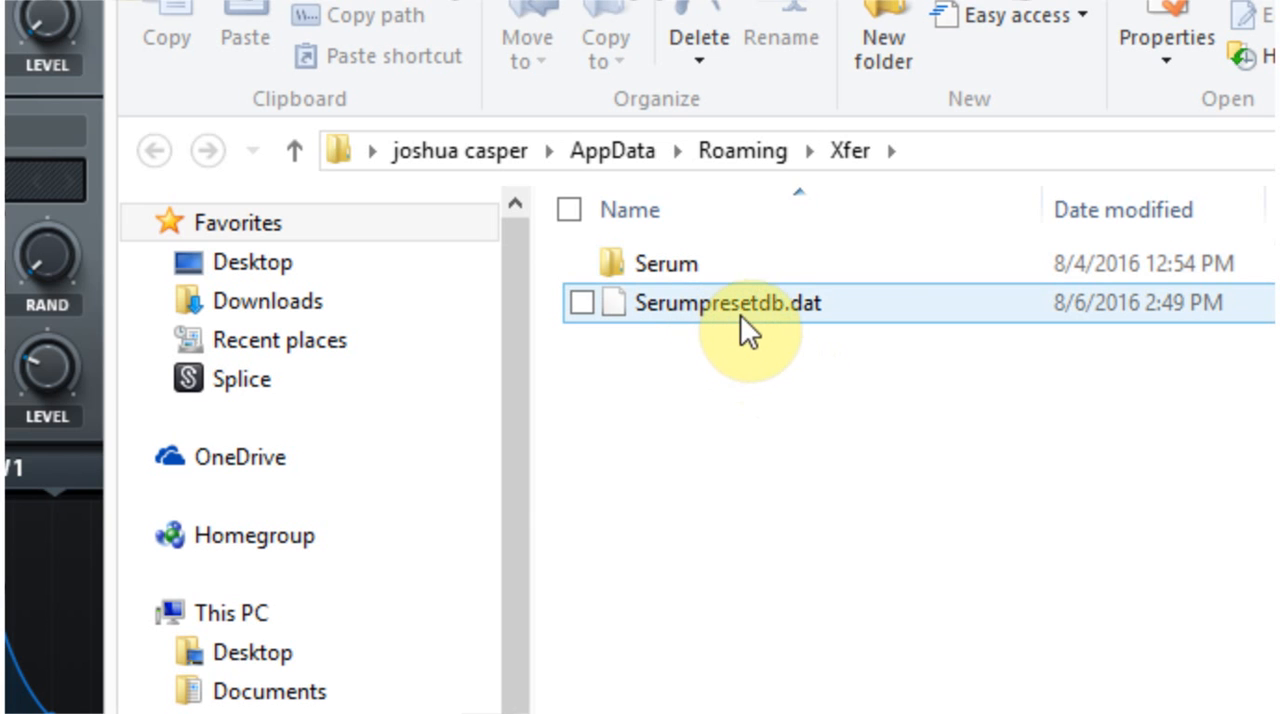
mouse_move(810, 318)
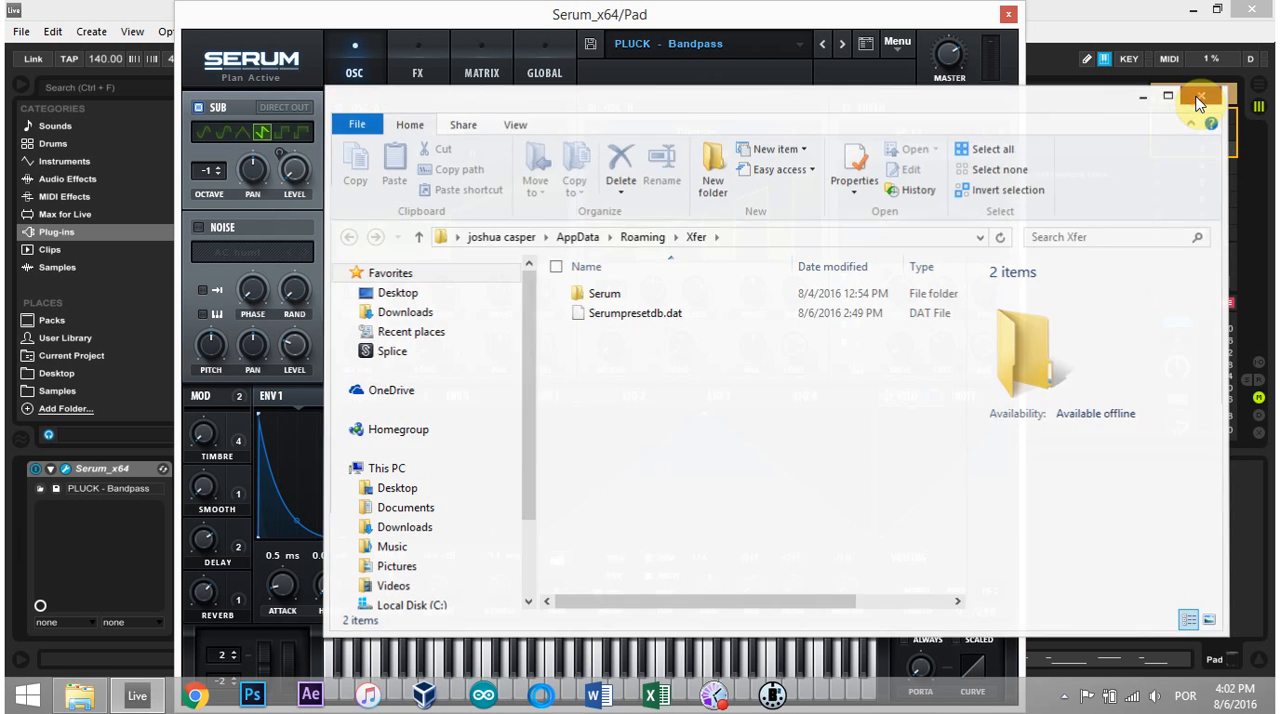
Show the preset list and advance to PLUCK - Game, now listed after PLUCK - Emotion
click(1200, 96)
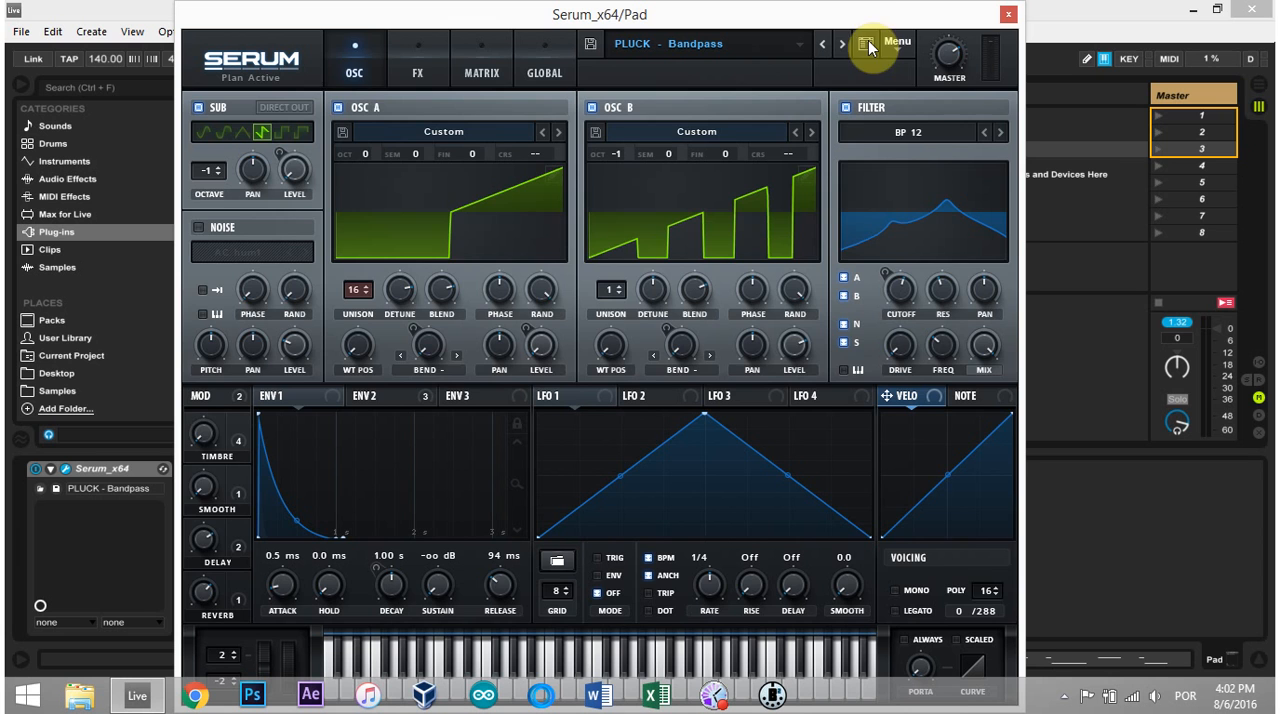
click(884, 44)
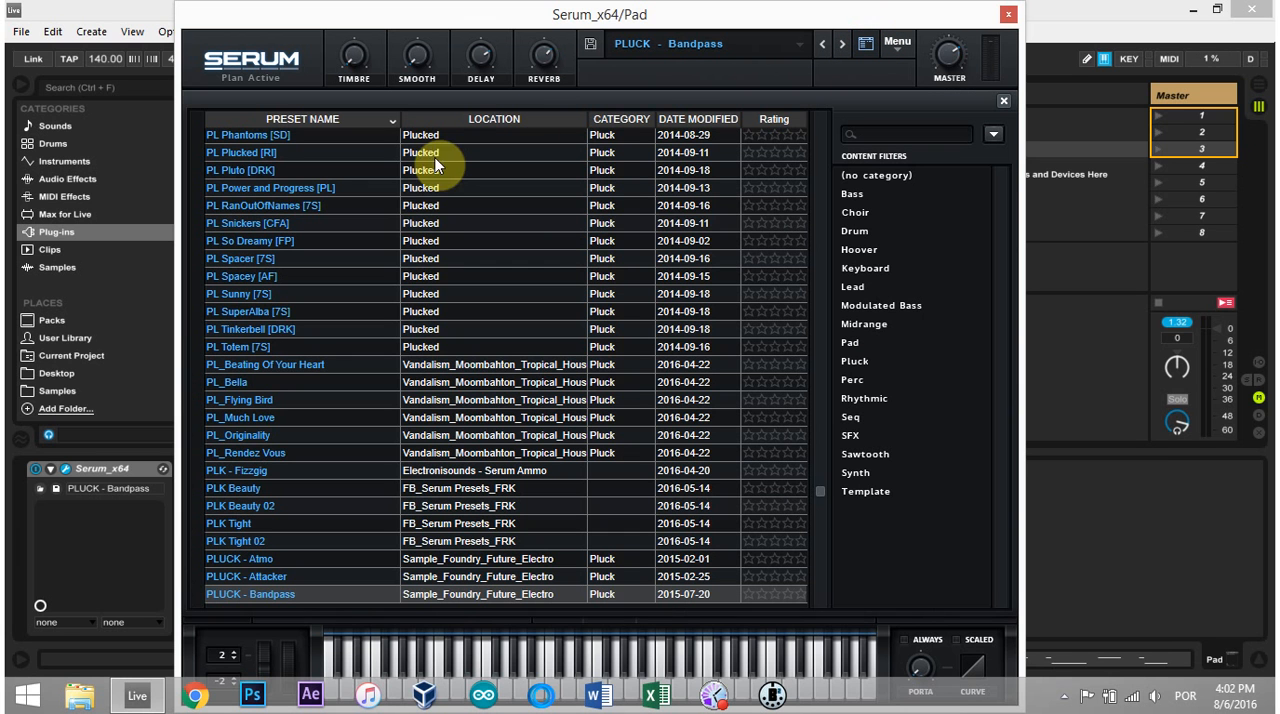
mouse_move(262, 110)
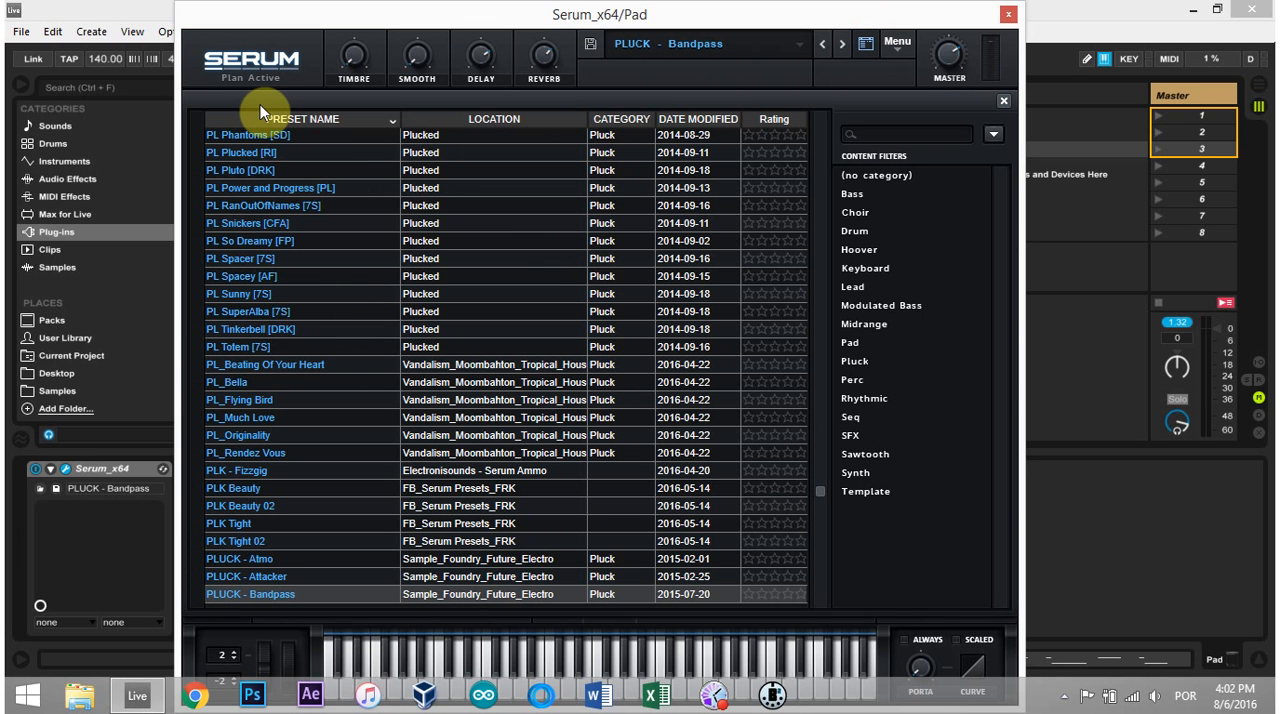
mouse_move(456, 366)
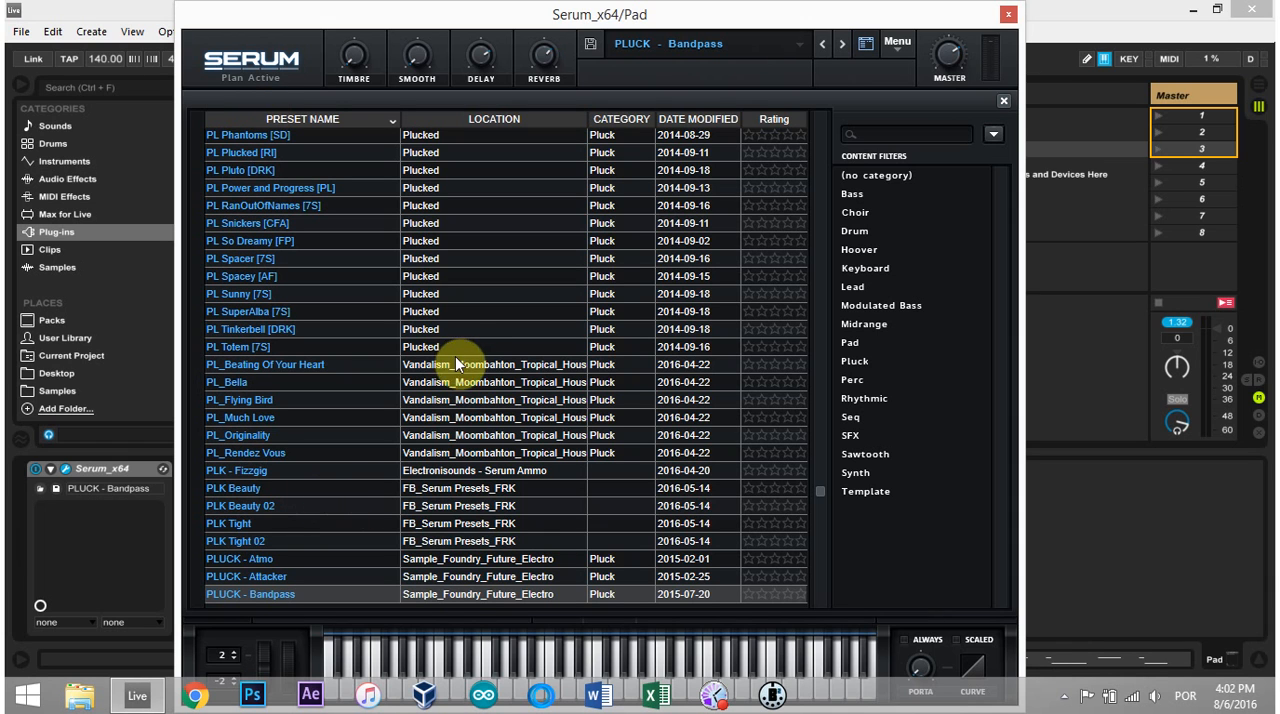
mouse_move(448, 346)
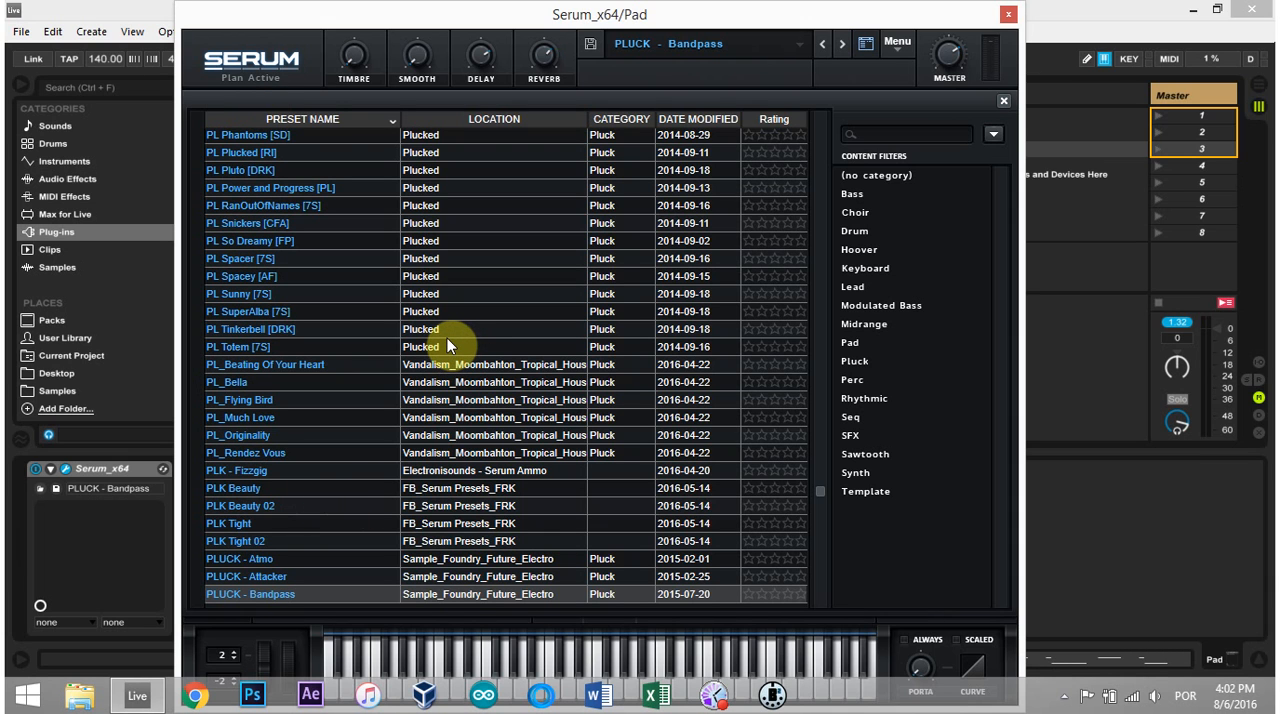
mouse_move(444, 312)
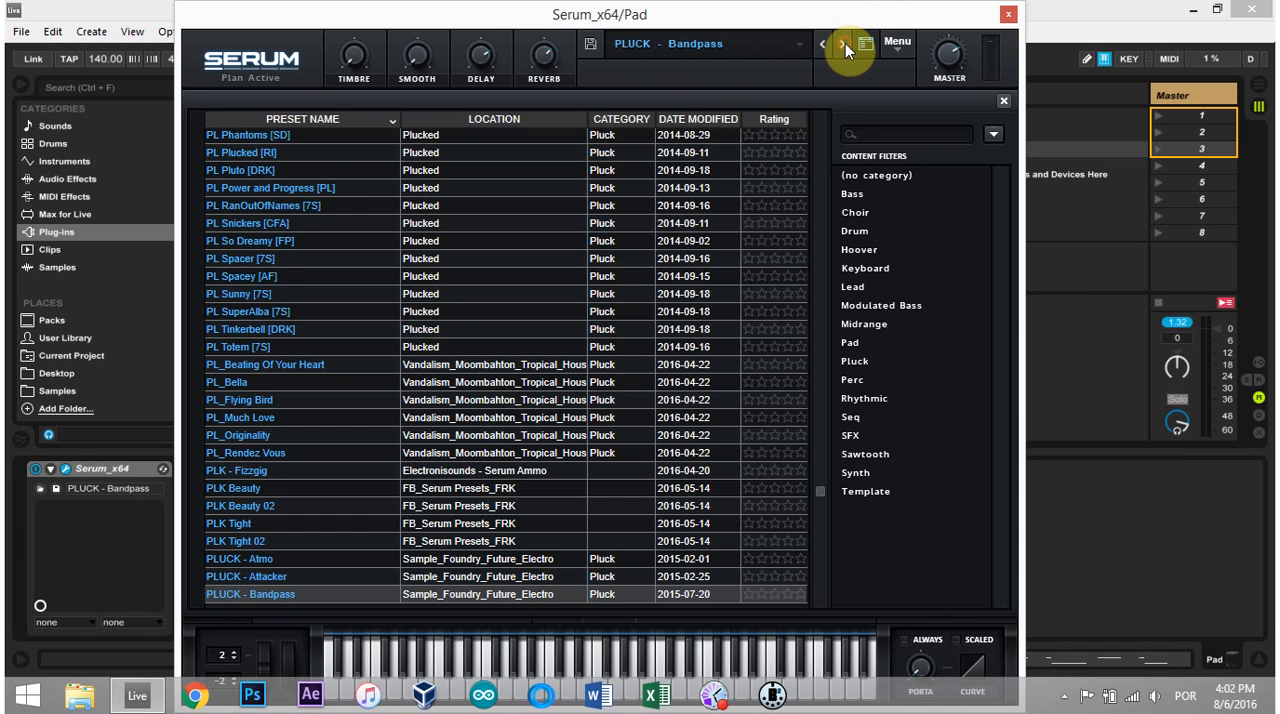
click(844, 44)
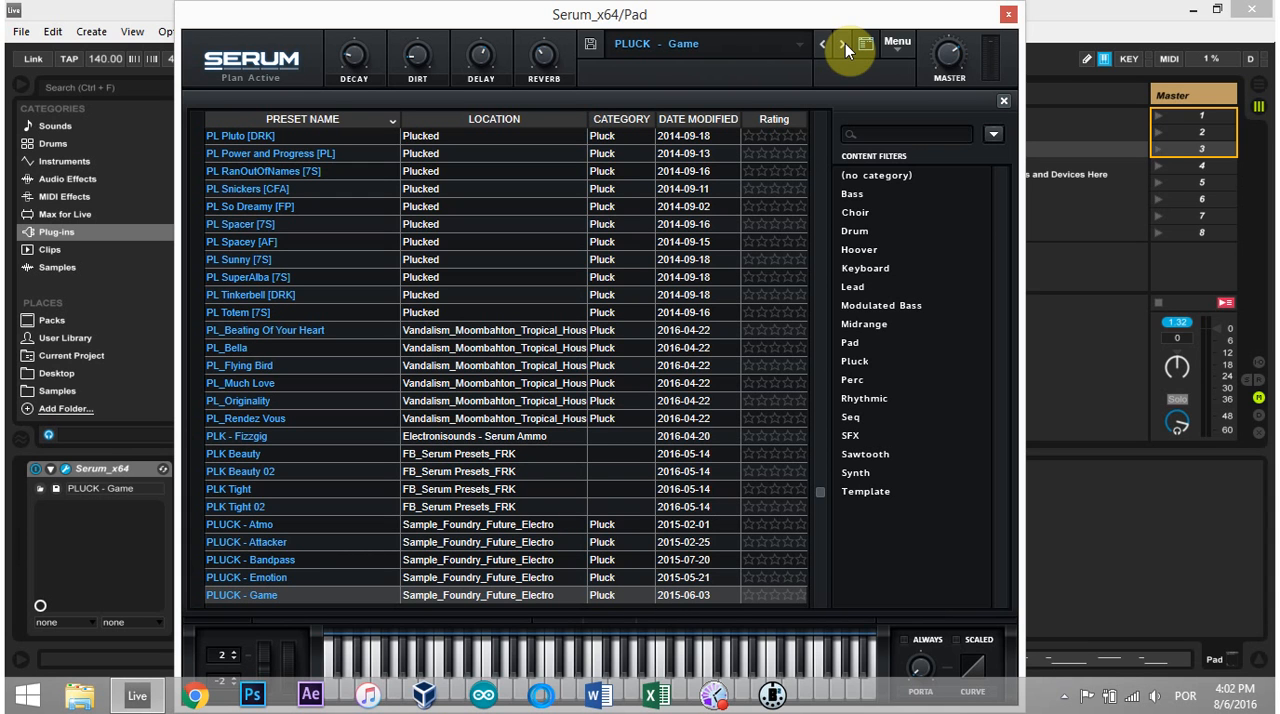
mouse_move(762, 300)
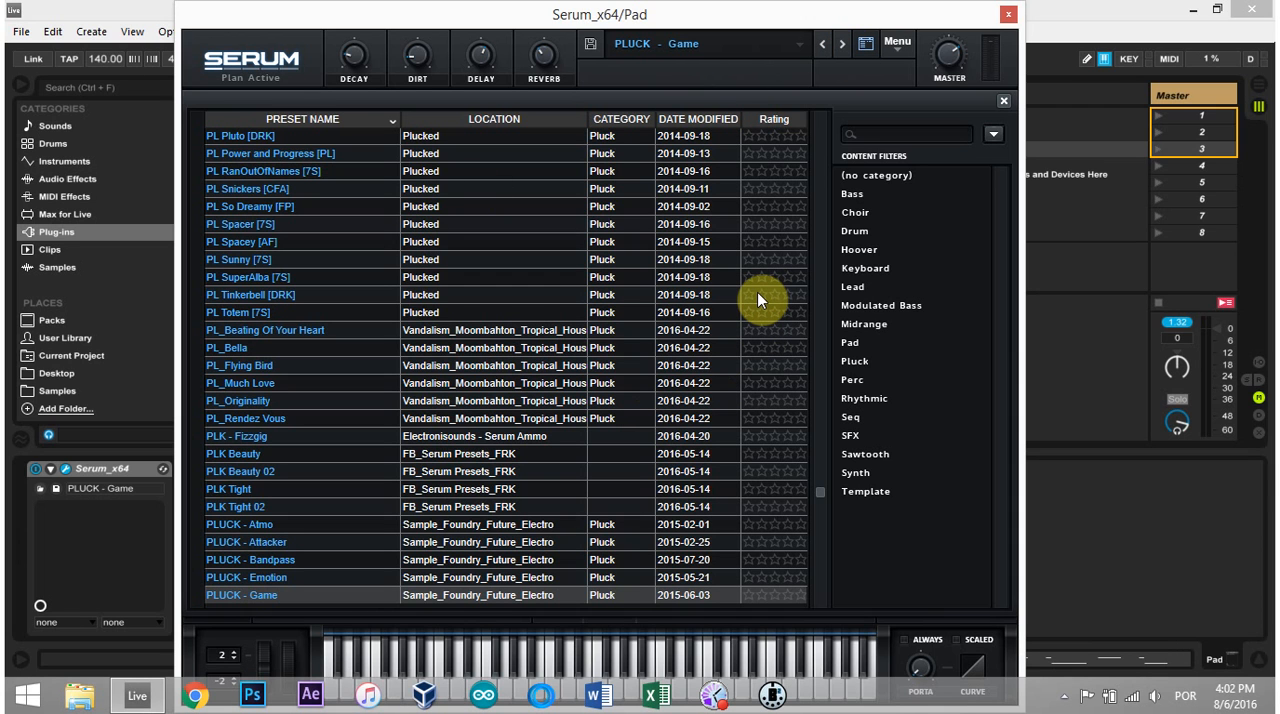
mouse_move(756, 296)
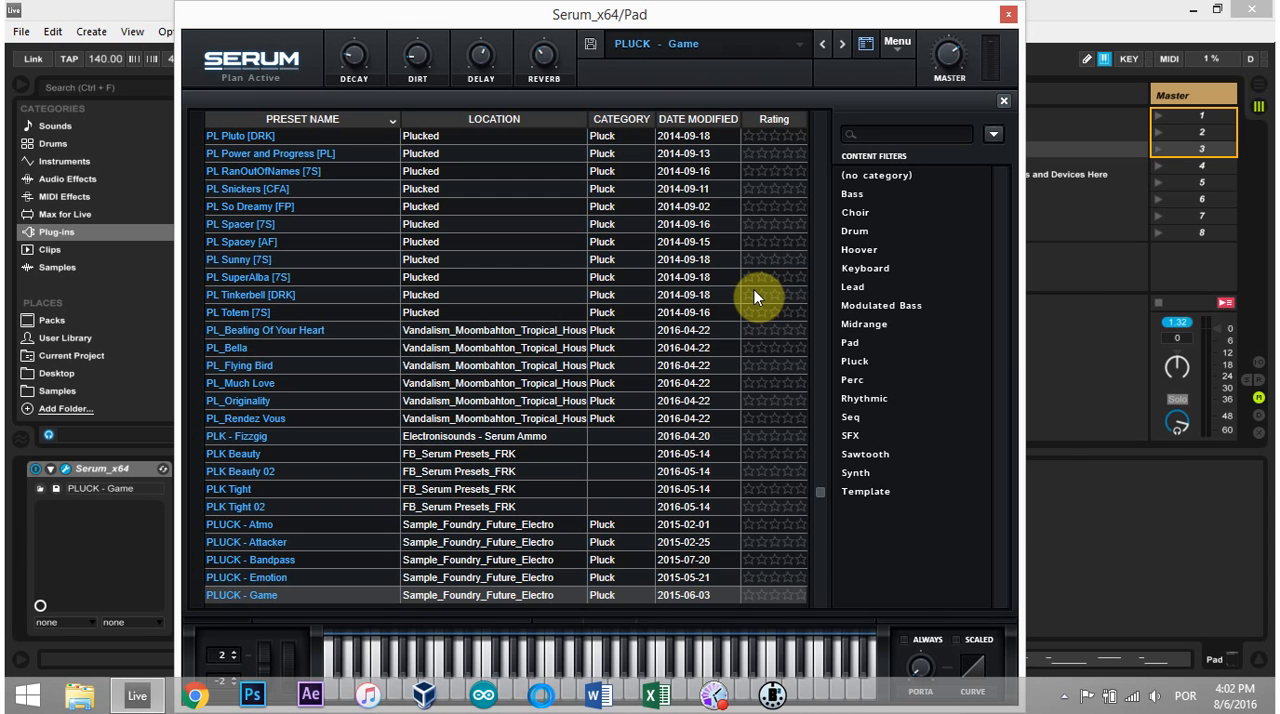